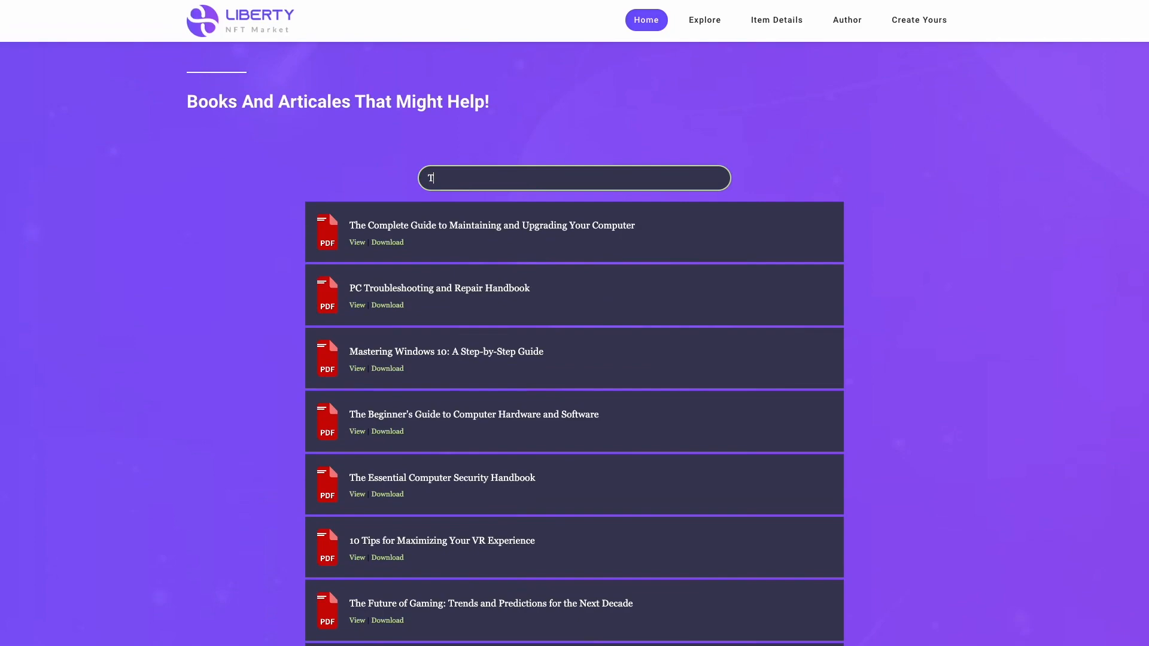
Browse demo sites with embedded PDF lists and open PDF Sample 1 in the viewer.
{"action": "type", "text": "he"}
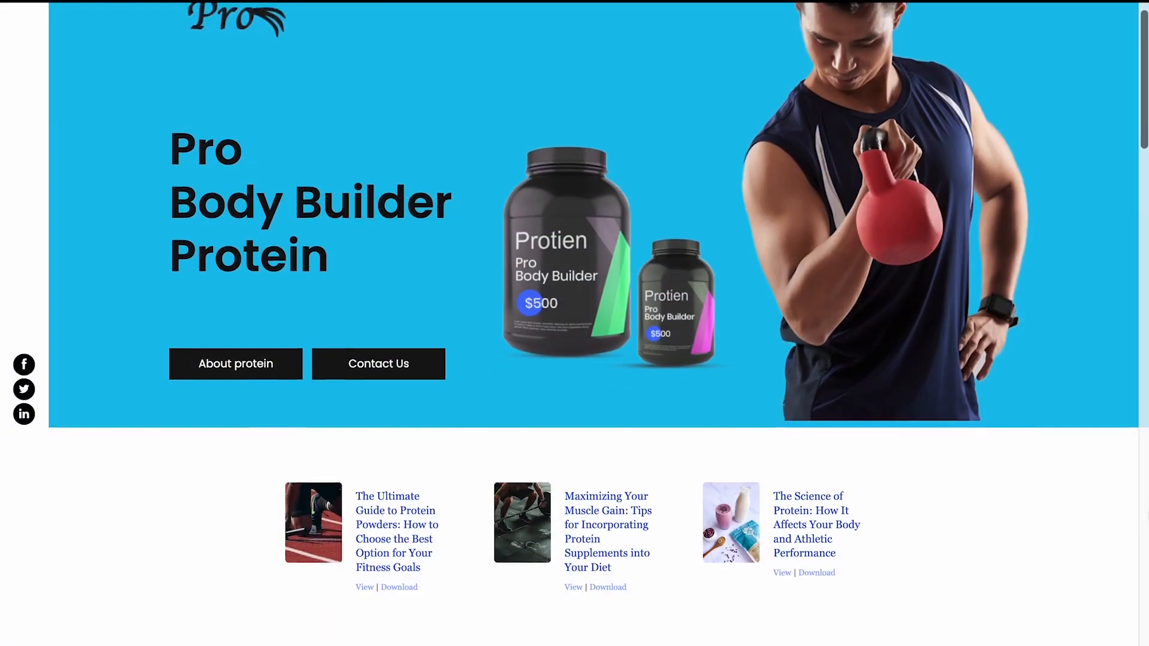
{"action": "scroll", "scroll_direction": "down", "scroll_amount": 3}
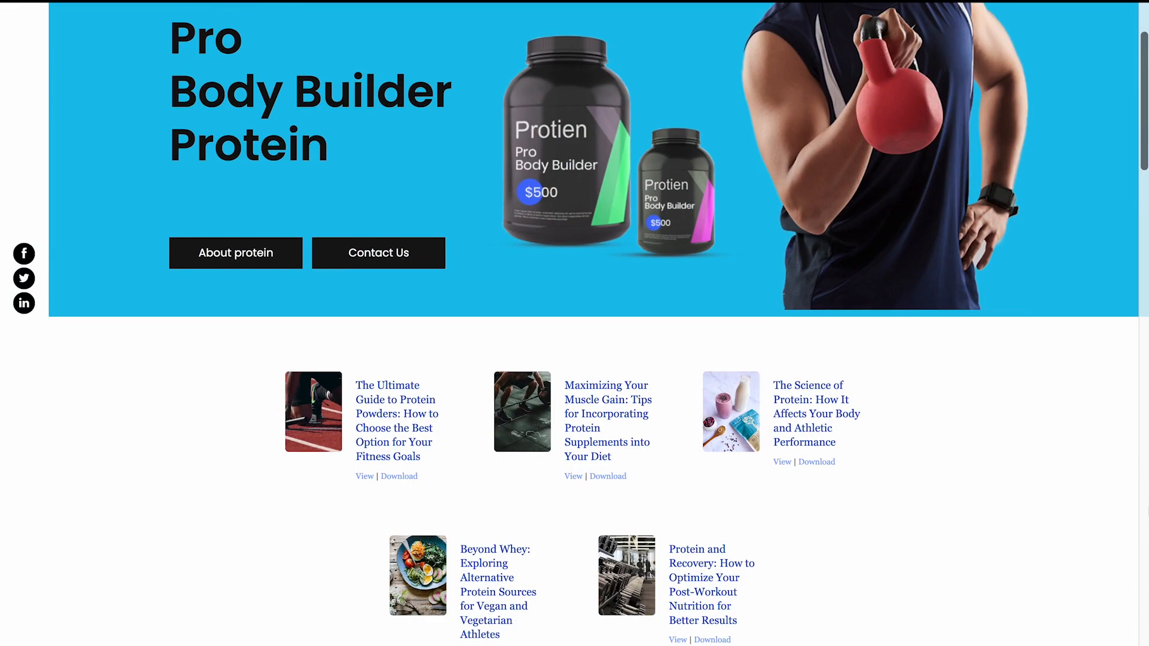
{"action": "left_click", "coordinate": [608, 477]}
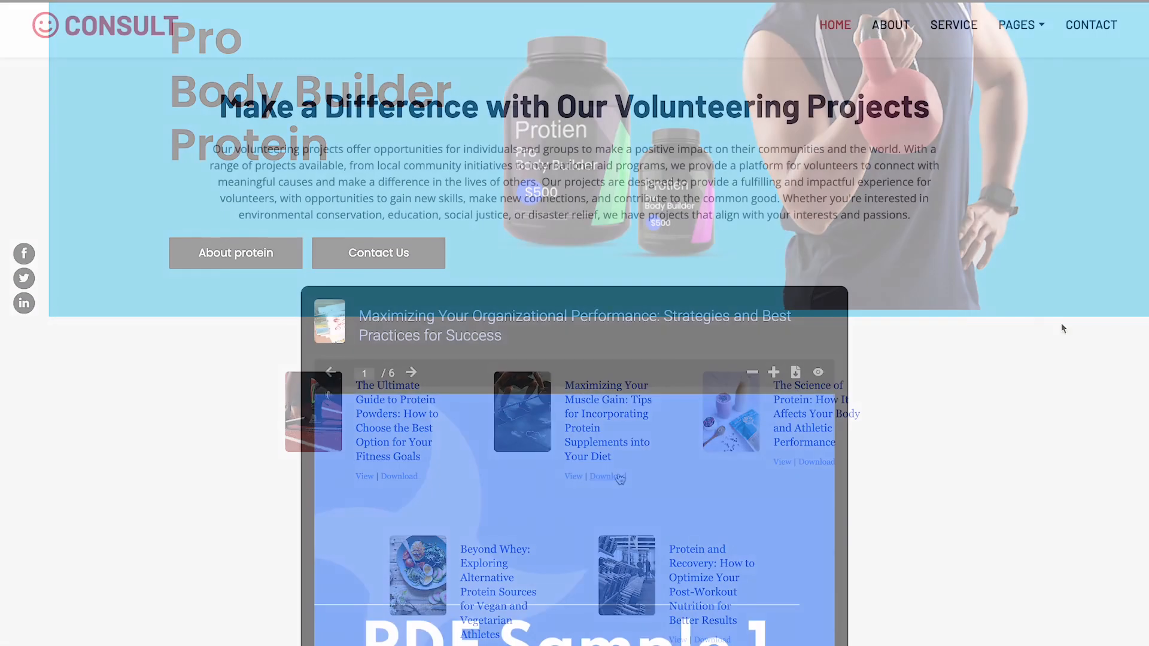
{"action": "scroll", "scroll_direction": "down", "scroll_amount": 3}
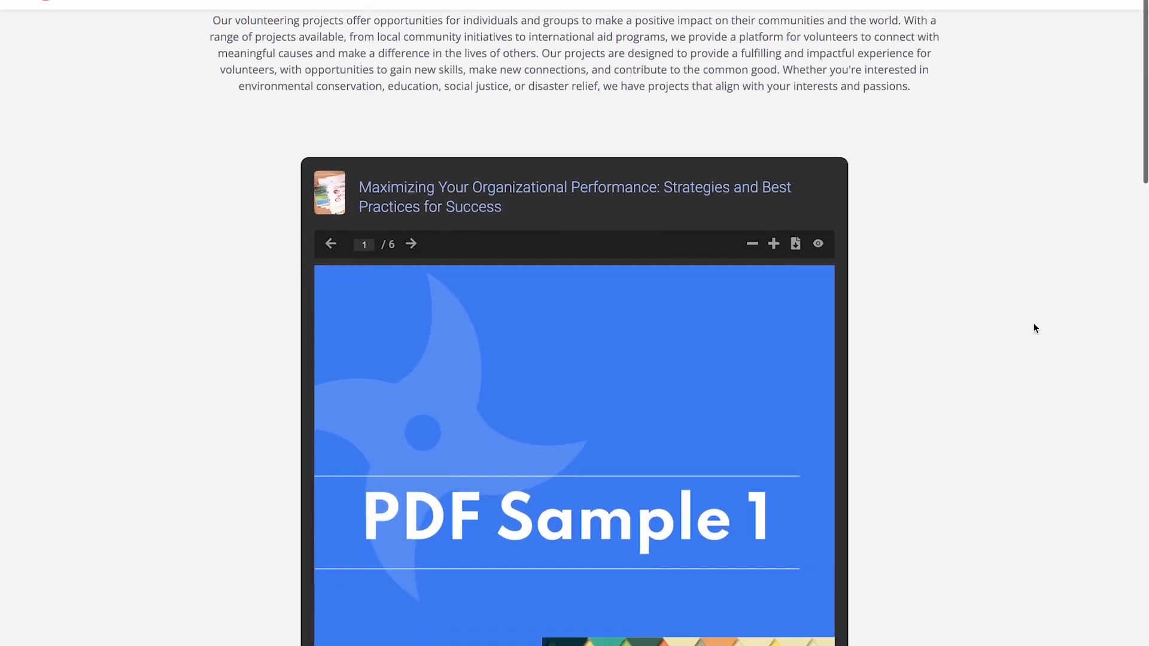
{"action": "scroll", "scroll_direction": "down", "scroll_amount": 3}
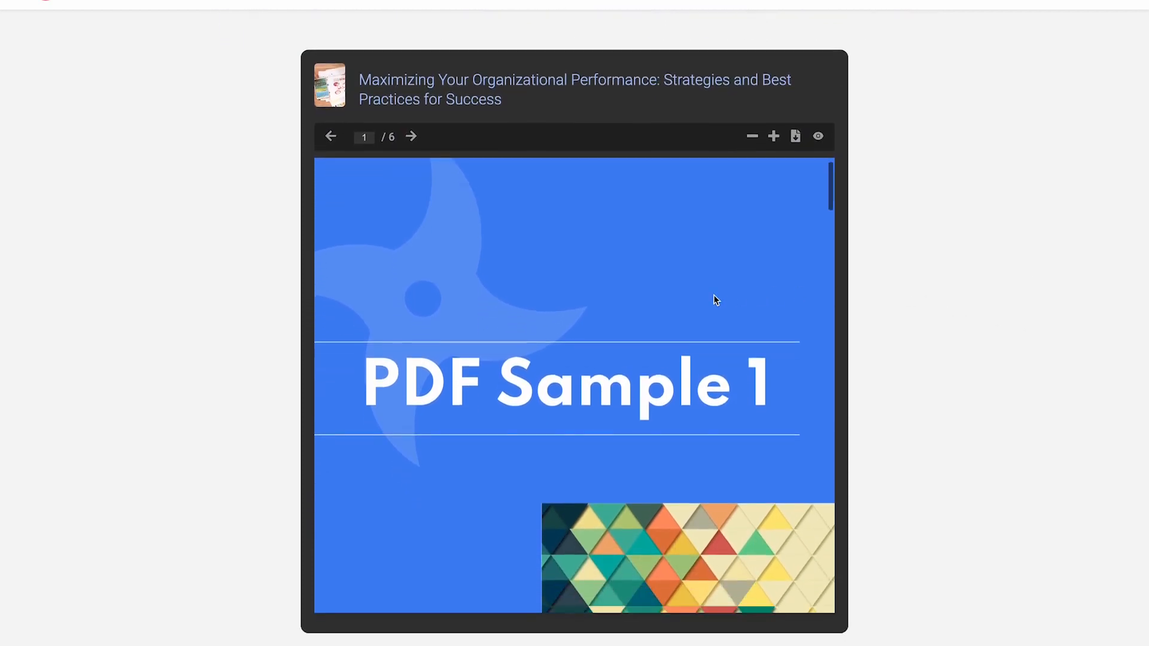
{"action": "left_click", "coordinate": [411, 137]}
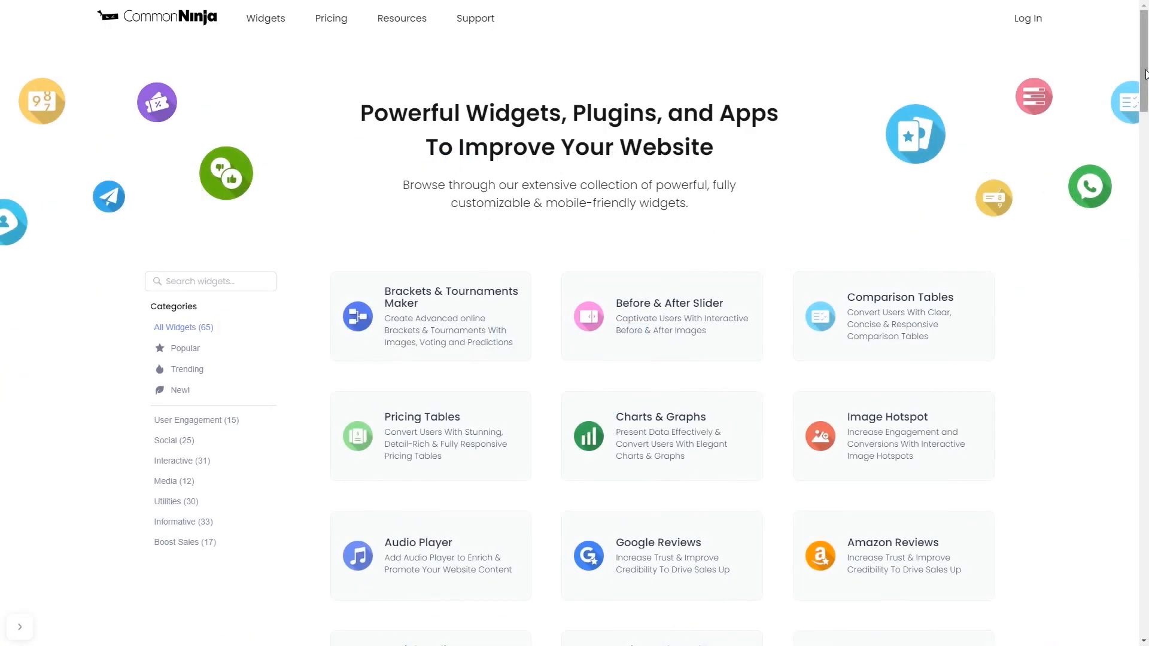
Open the PDF Viewer widget from the catalog and create a new PDF gallery.
{"action": "scroll", "scroll_direction": "down", "scroll_amount": 3}
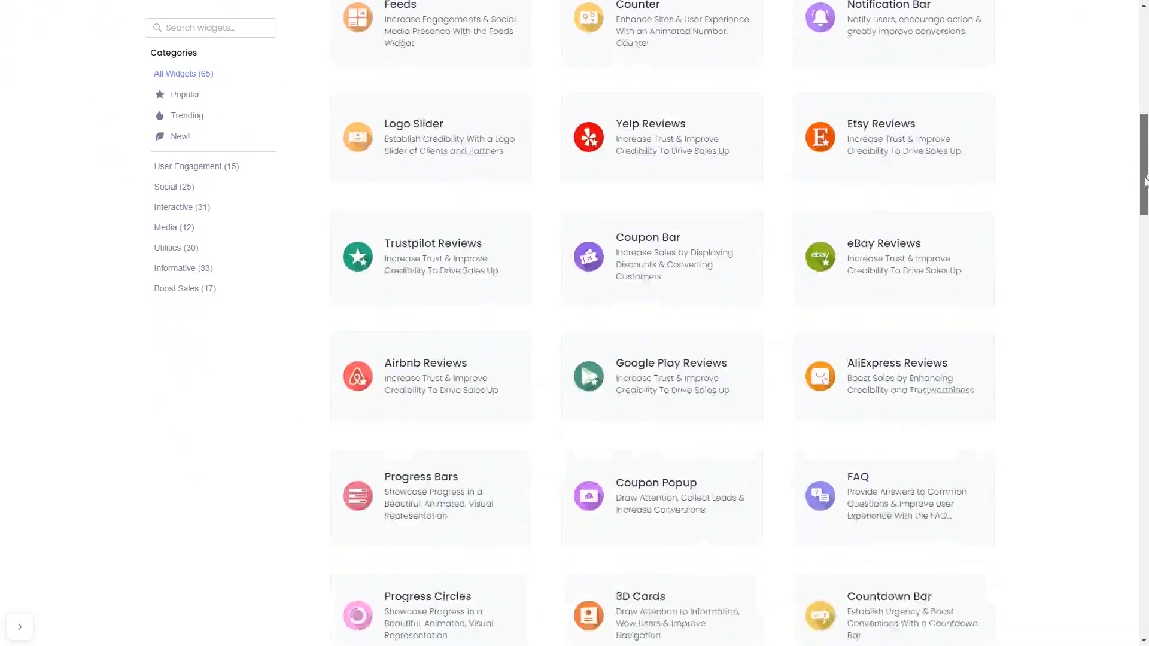
{"action": "scroll", "scroll_direction": "down", "scroll_amount": 3}
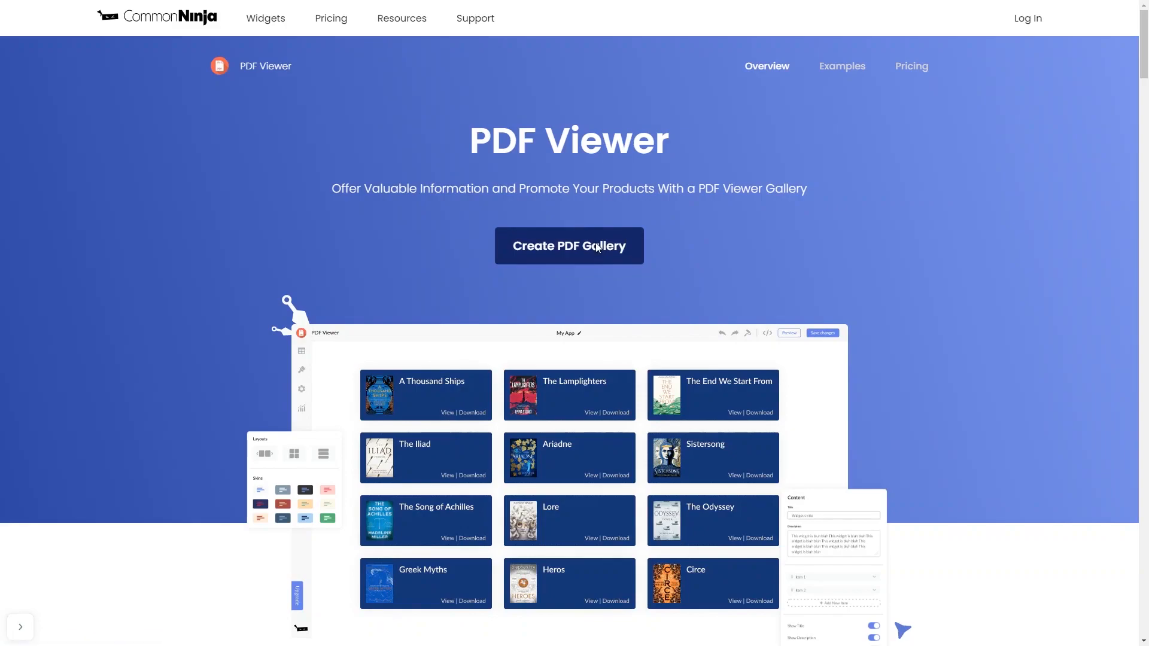
{"action": "left_click", "coordinate": [569, 245]}
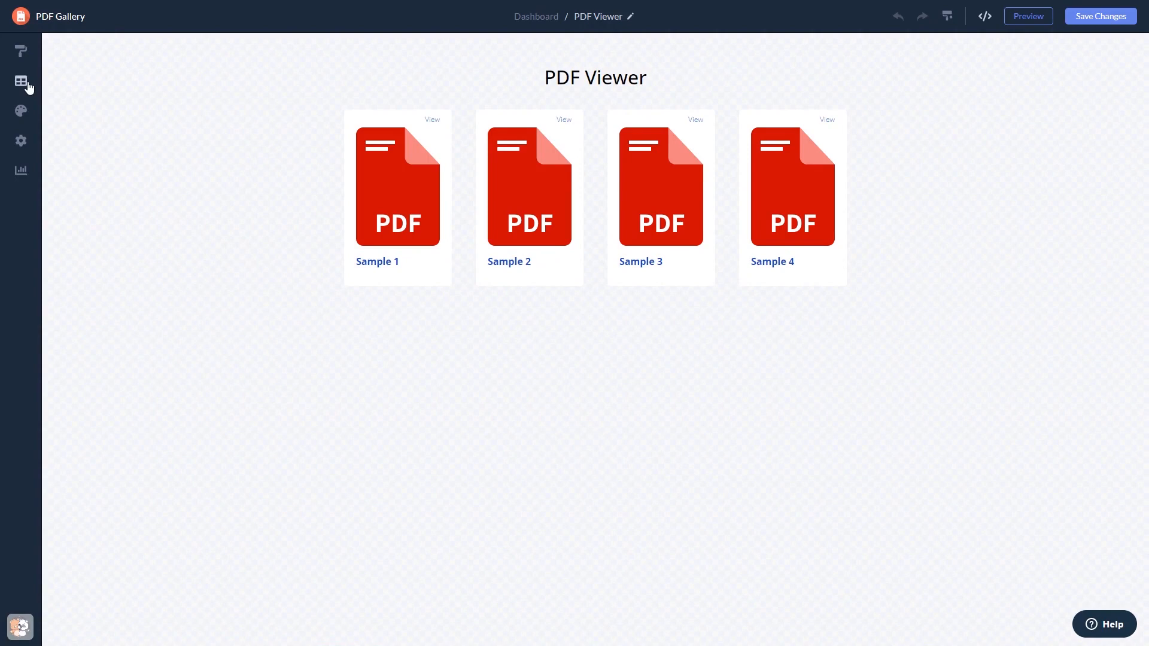
Review the four sample PDFs, switch to a one-column list, and apply the pink card skin.
{"action": "left_click", "coordinate": [21, 81]}
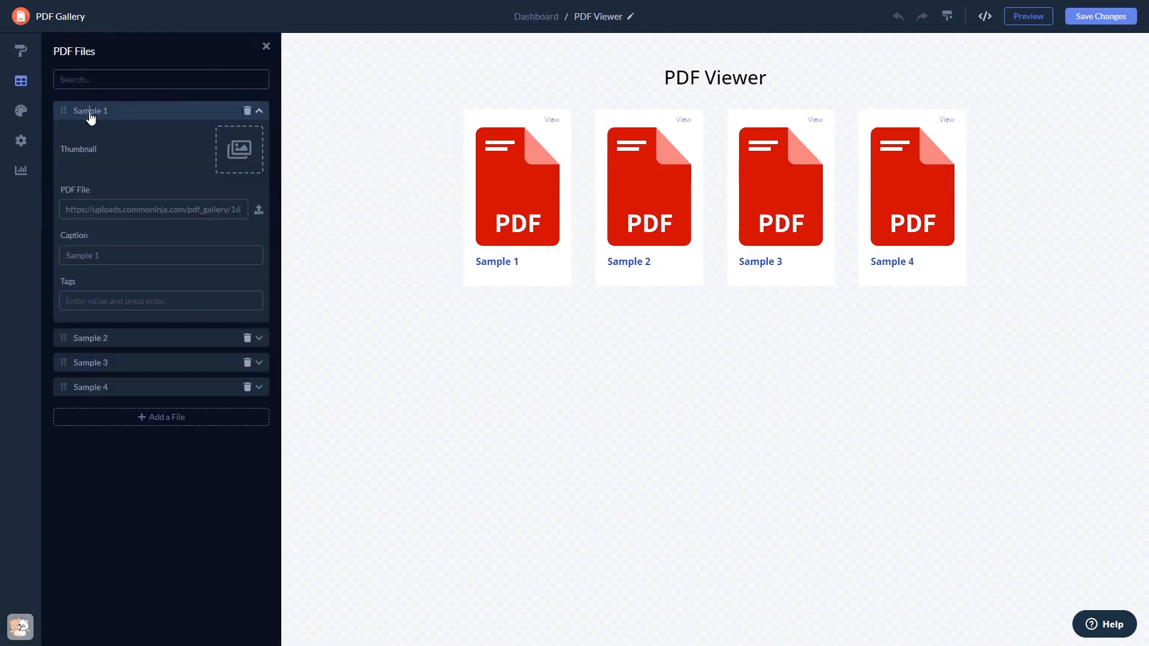
{"action": "mouse_move", "coordinate": [29, 73]}
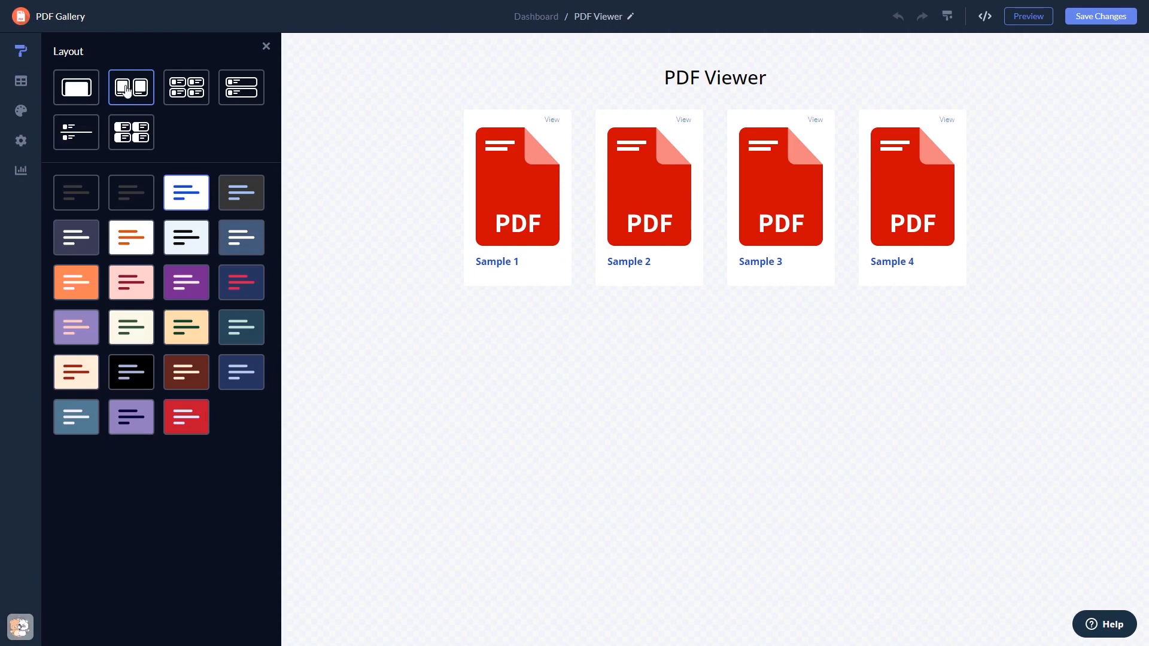
{"action": "left_click", "coordinate": [240, 88]}
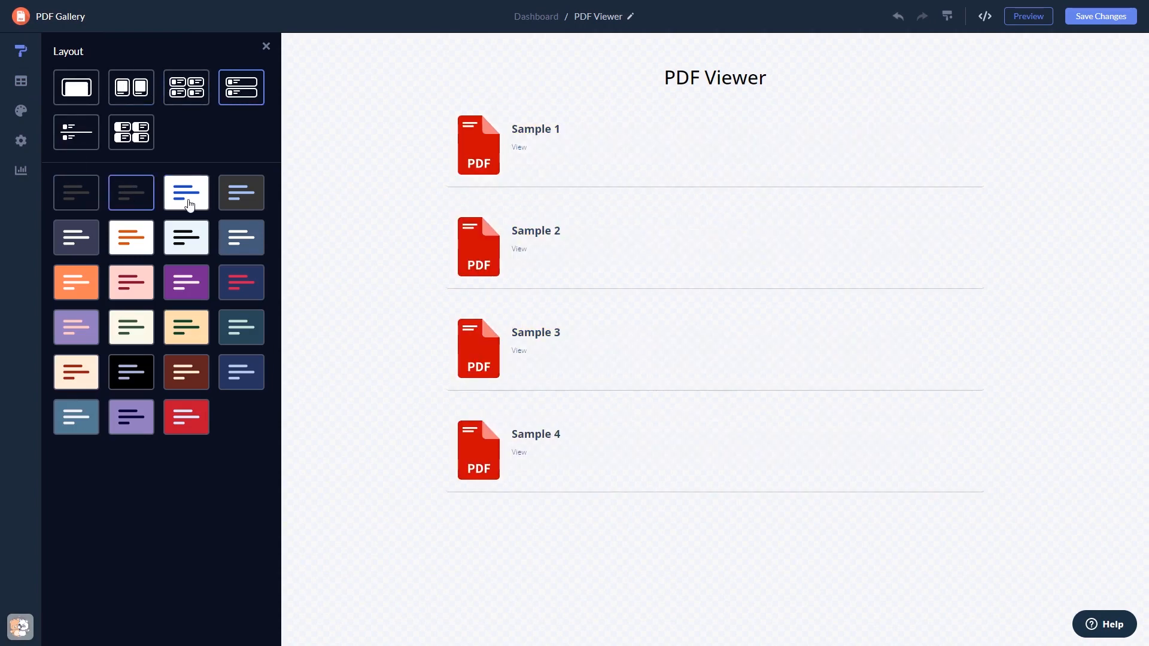
{"action": "left_click", "coordinate": [186, 282]}
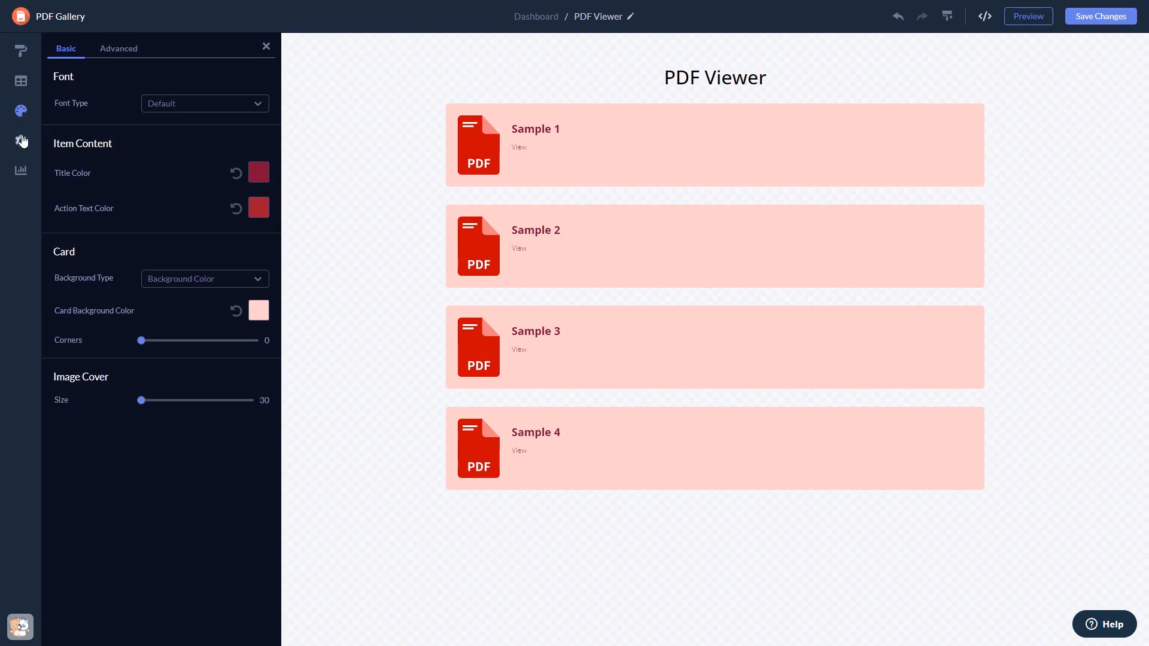
Check the gallery's general settings, then return to the project dashboard.
{"action": "left_click", "coordinate": [21, 141]}
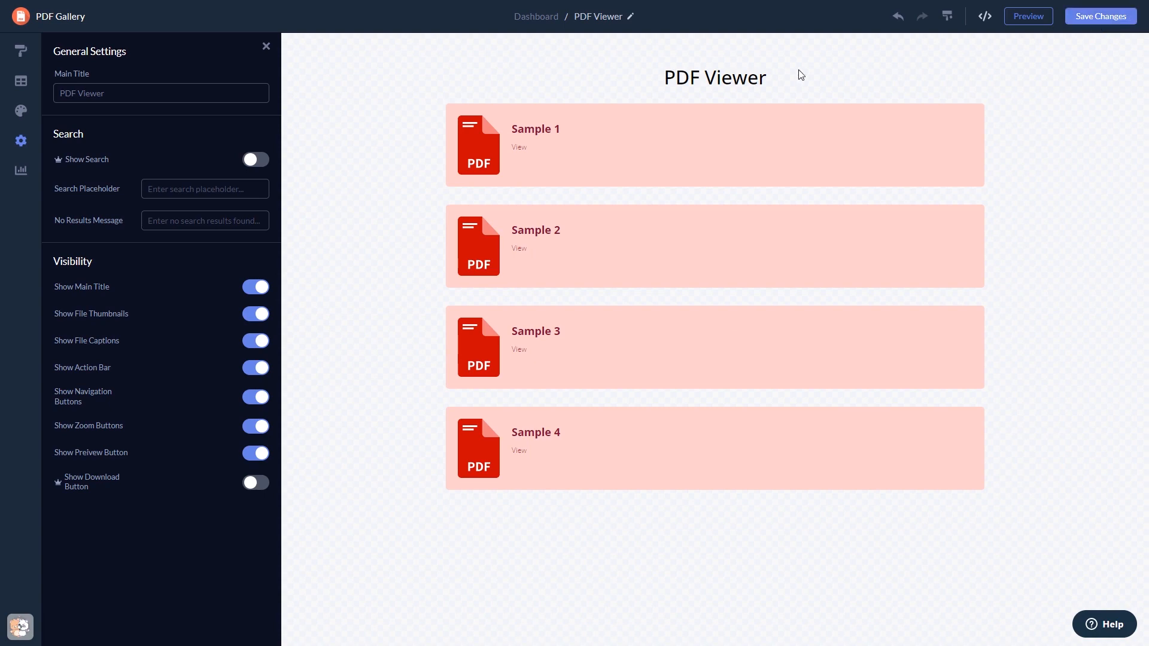
{"action": "mouse_move", "coordinate": [536, 16]}
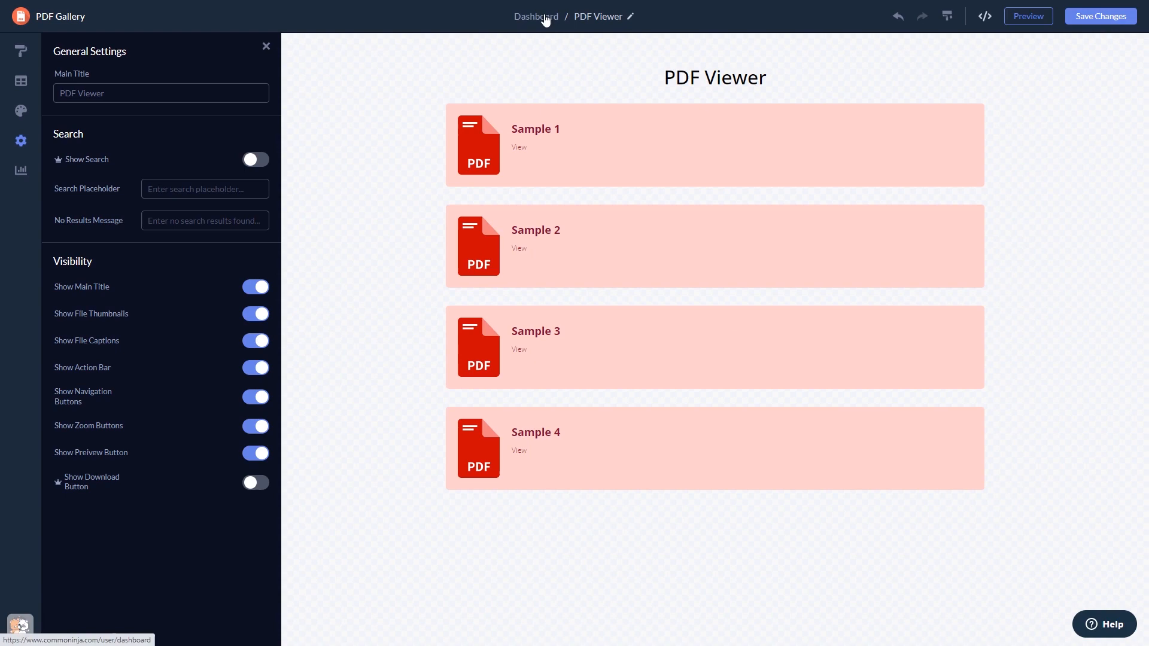
{"action": "left_click", "coordinate": [535, 16]}
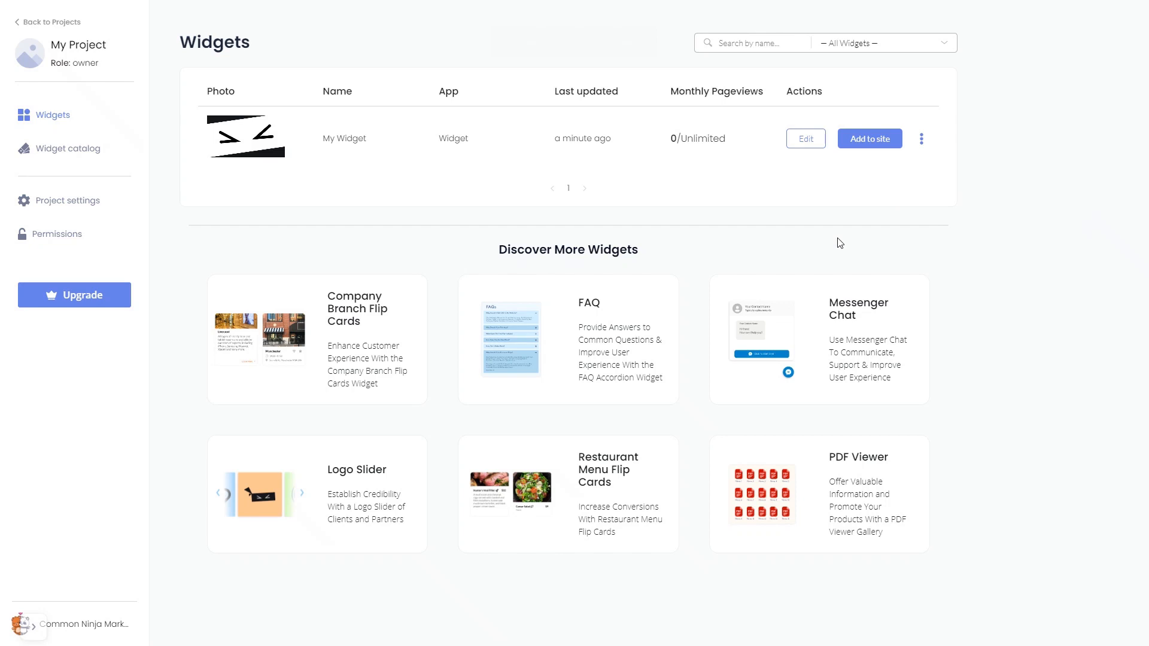
{"action": "mouse_move", "coordinate": [845, 232]}
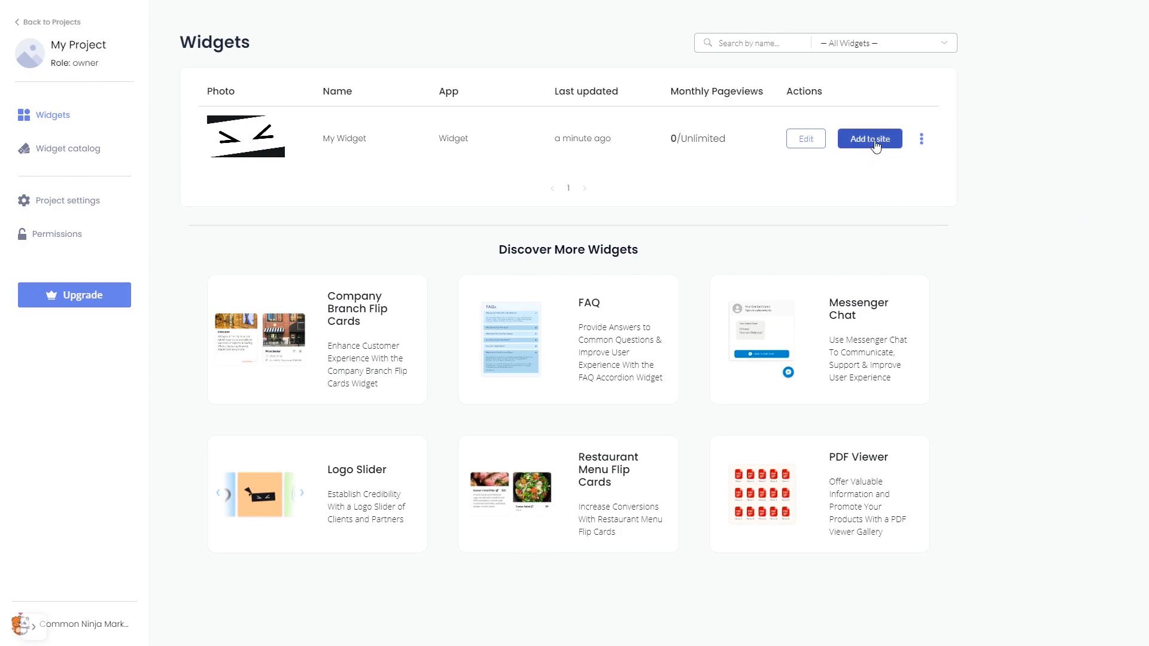
Copy the gallery's installation code from Add to site and close the dialog.
{"action": "left_click", "coordinate": [869, 139]}
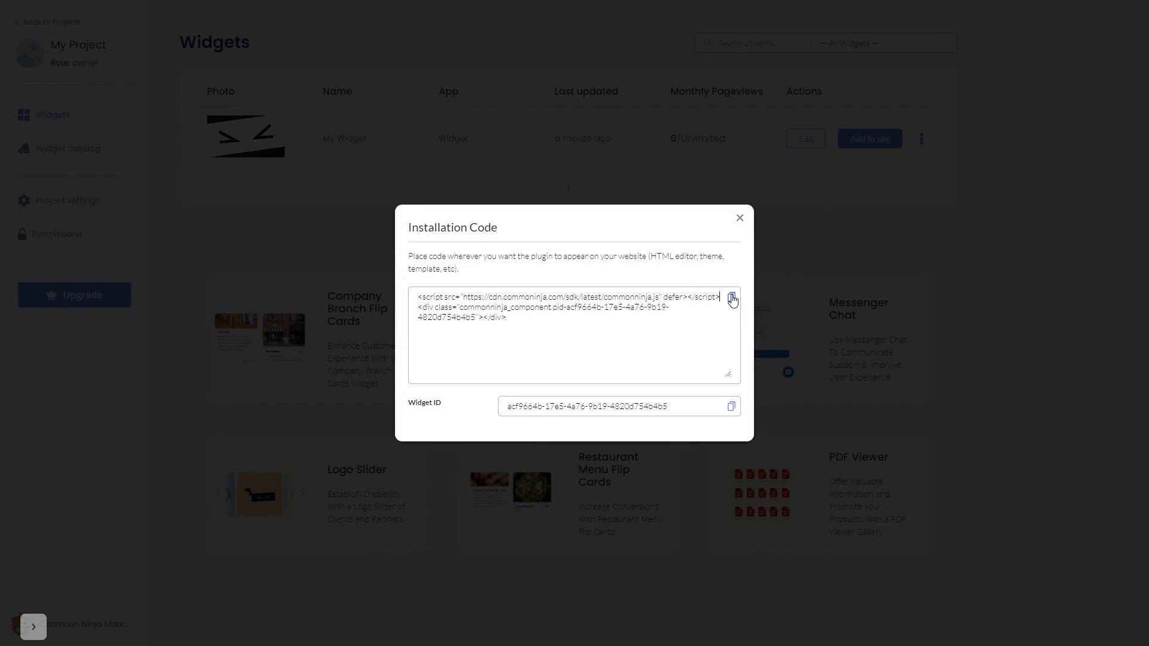
{"action": "mouse_move", "coordinate": [743, 276]}
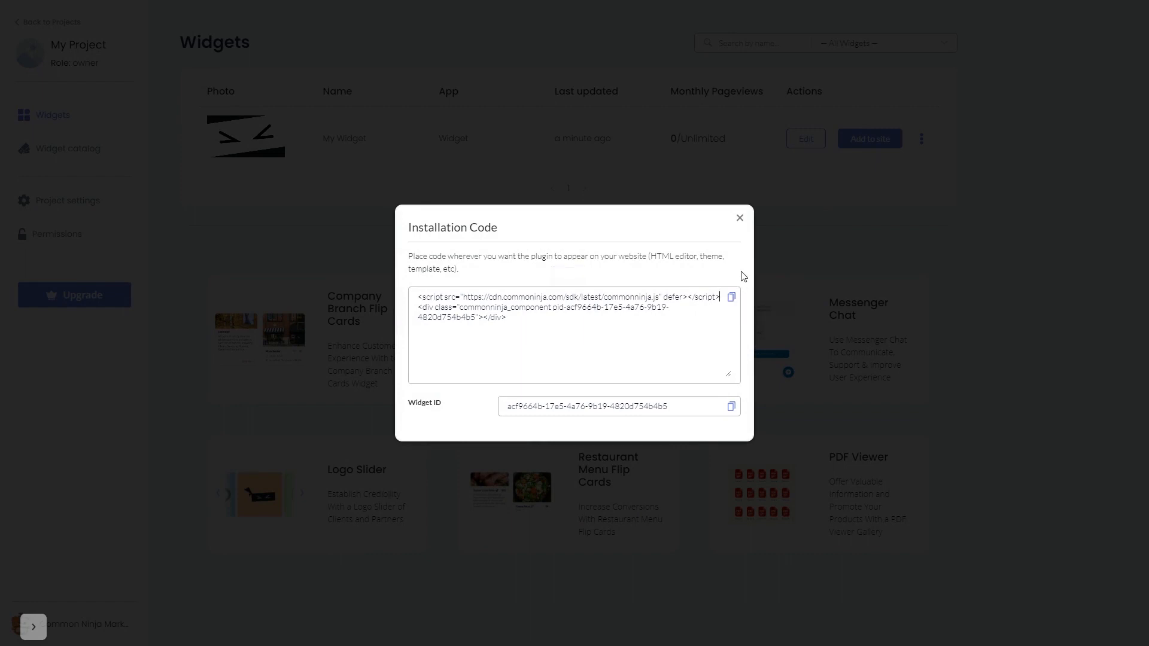
{"action": "mouse_move", "coordinate": [743, 222]}
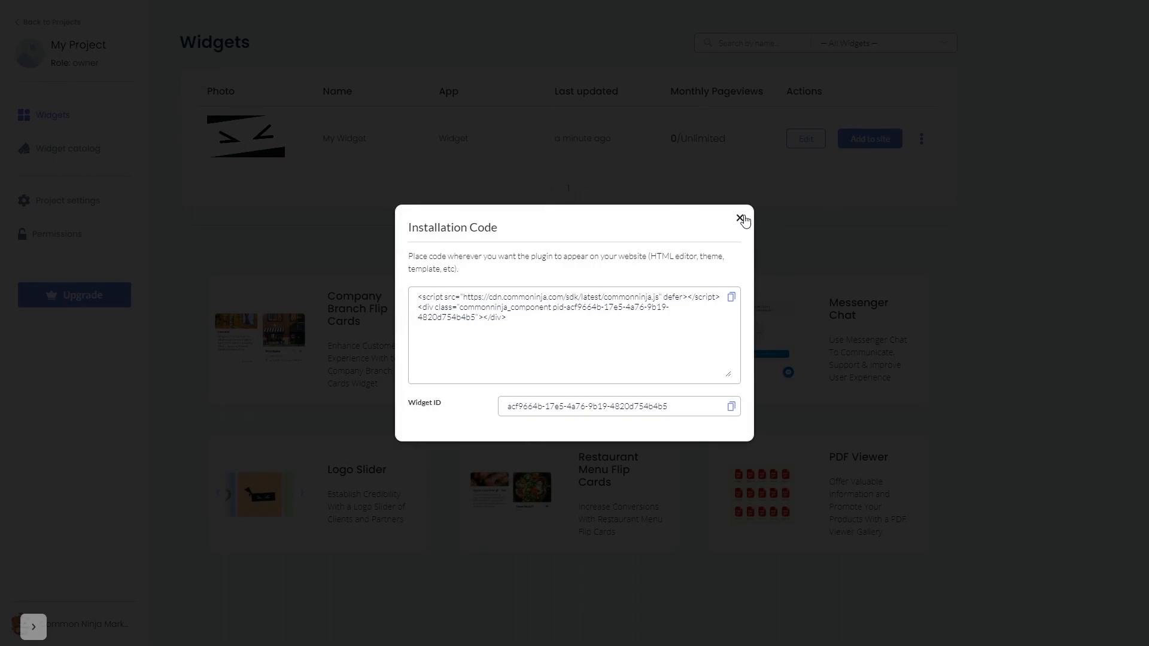
{"action": "left_click", "coordinate": [742, 220]}
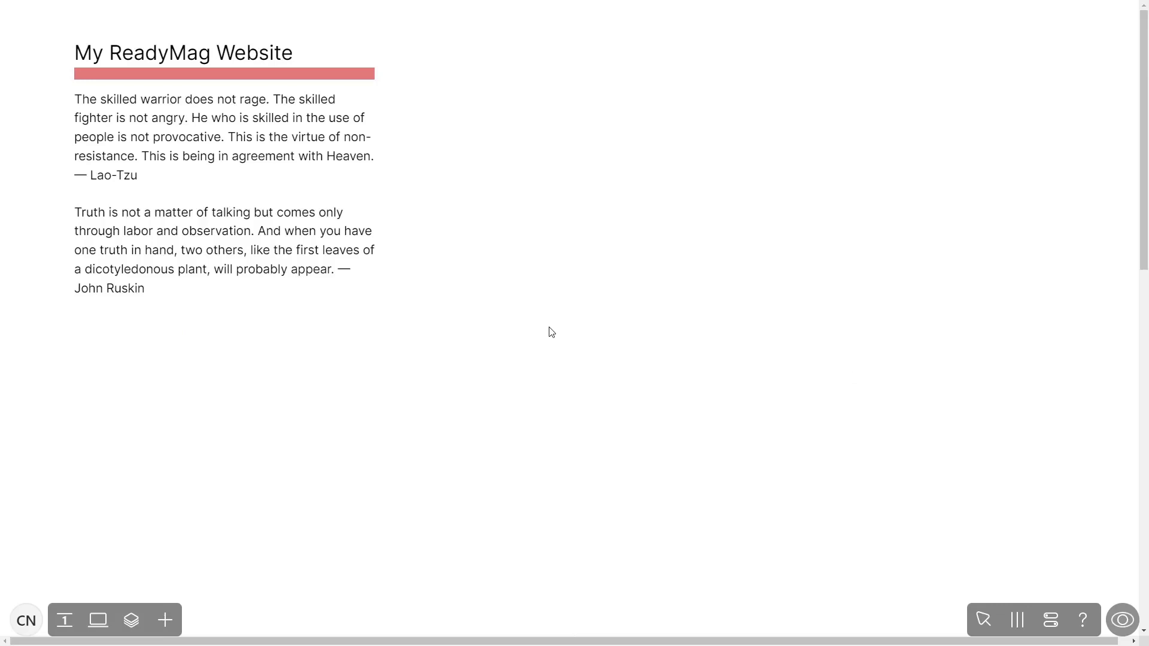
{"action": "mouse_move", "coordinate": [263, 506]}
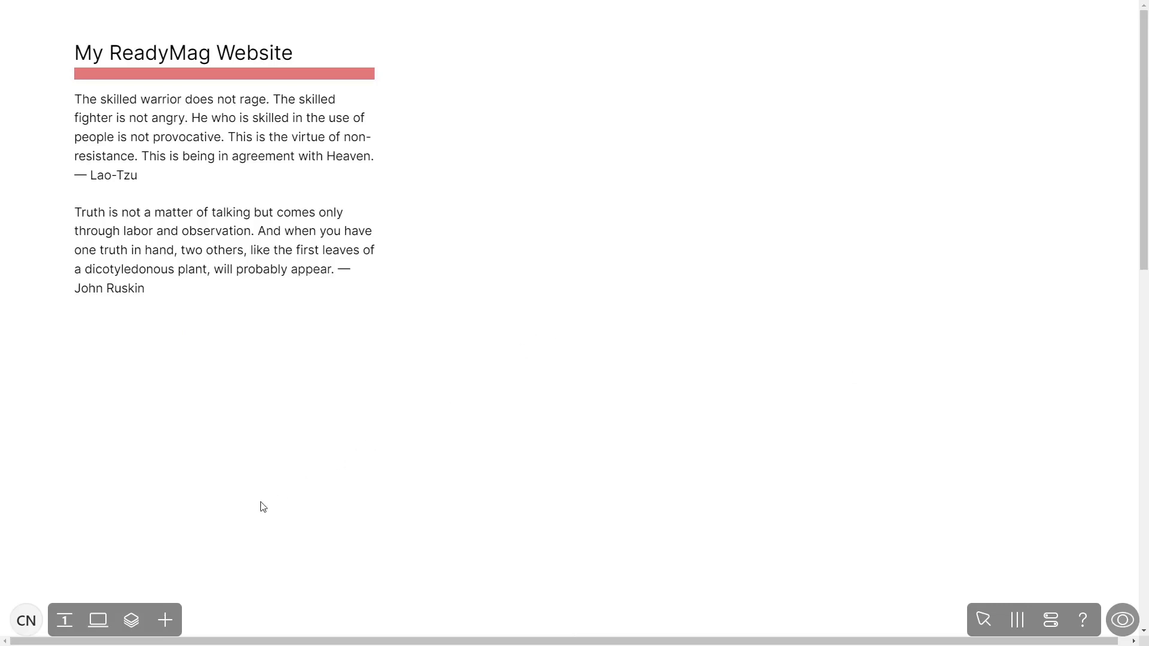
{"action": "mouse_move", "coordinate": [164, 620]}
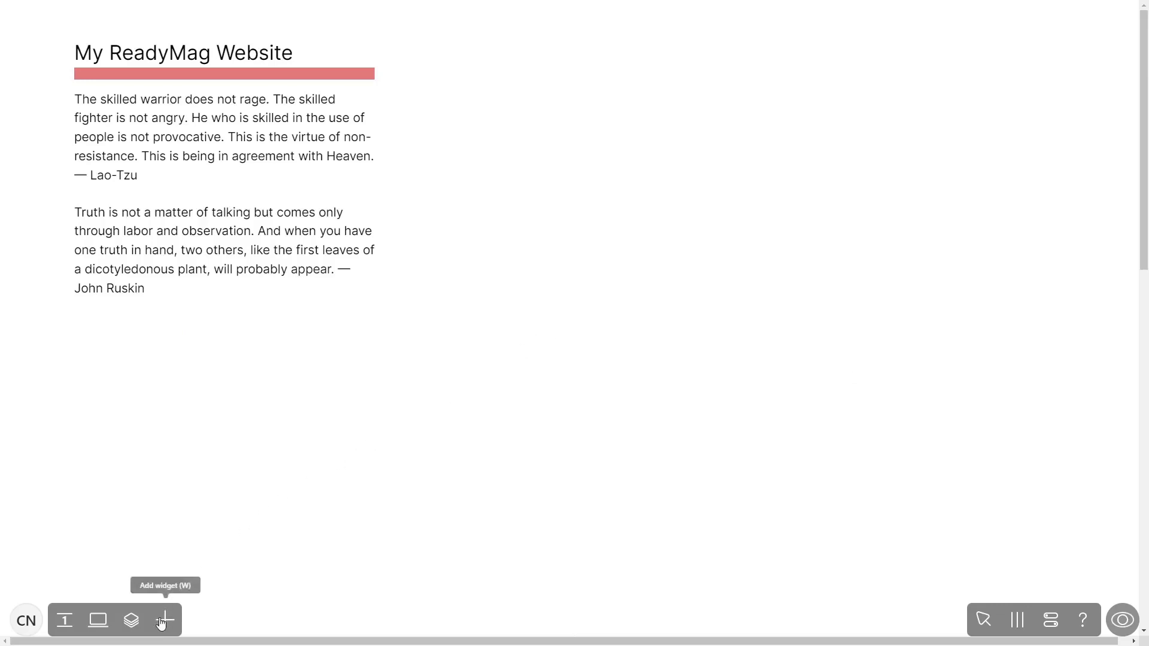
Add a Code widget to the My ReadyMag Website page.
{"action": "left_click", "coordinate": [164, 620]}
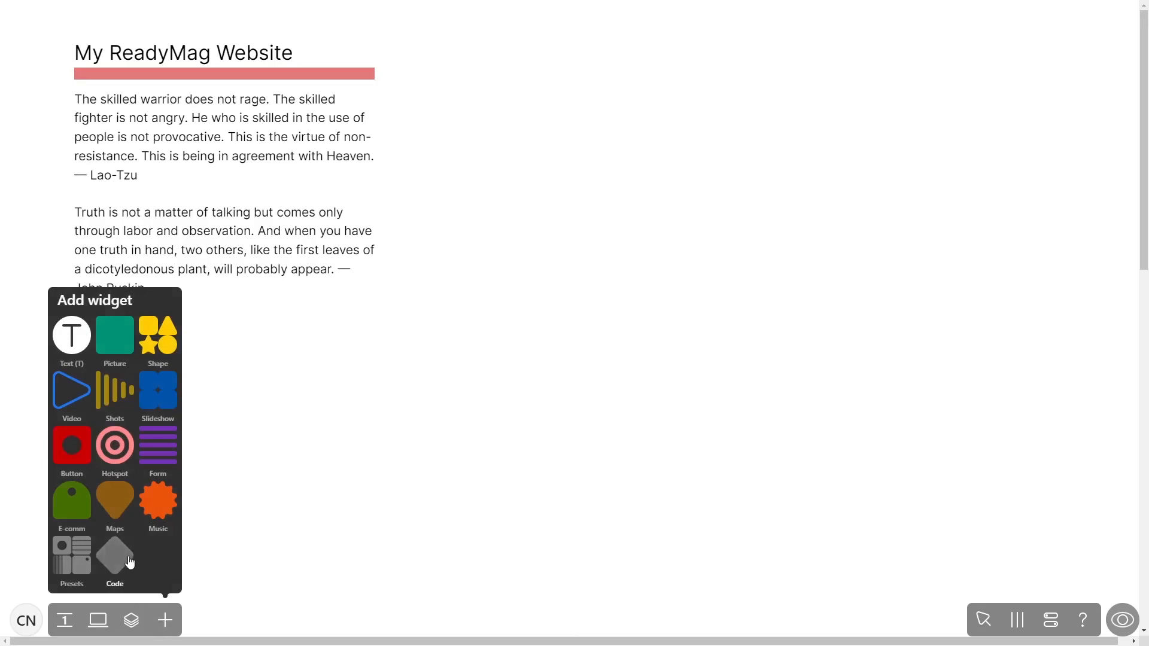
{"action": "left_click", "coordinate": [114, 557]}
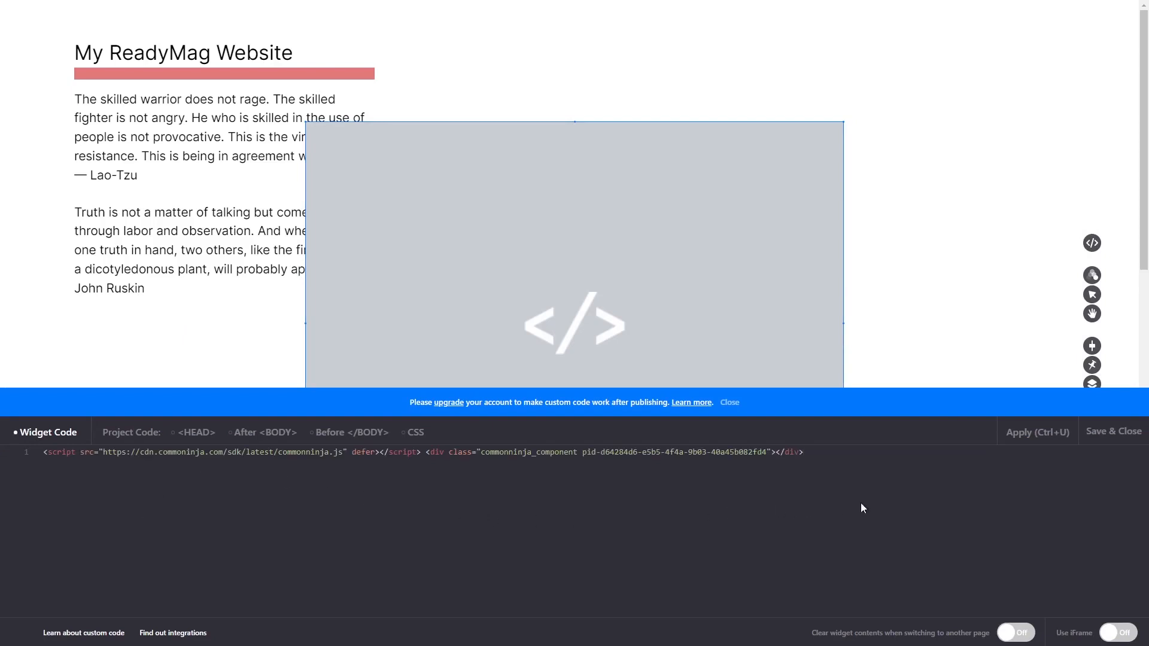
{"action": "mouse_move", "coordinate": [1021, 443]}
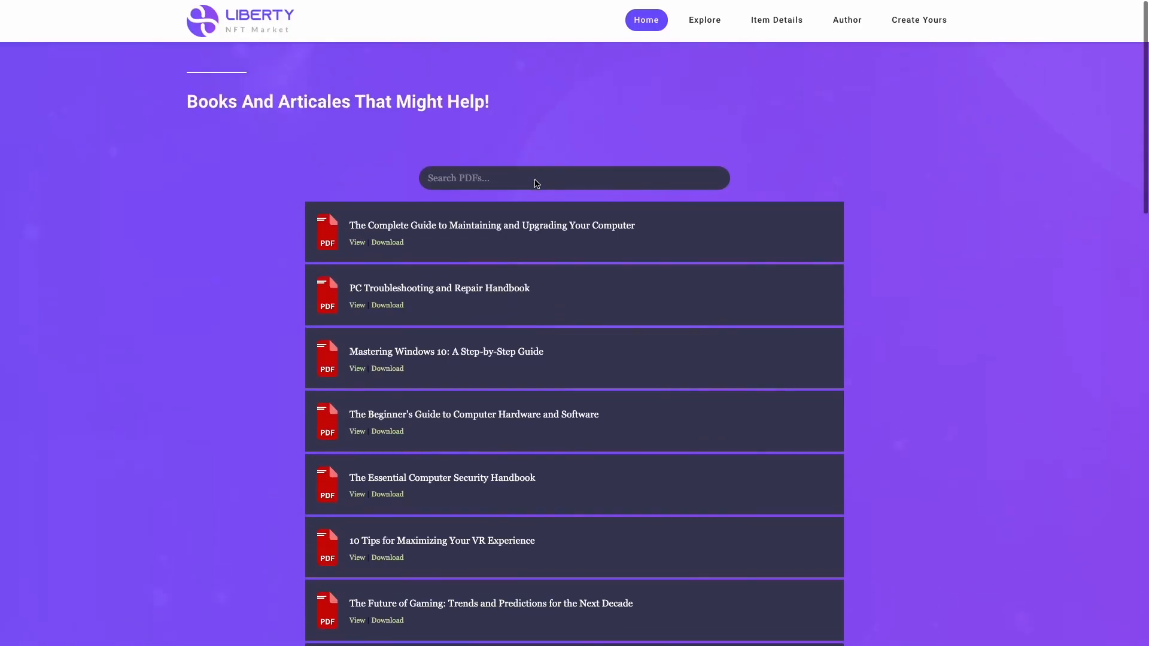
Search the published PDF list for "The" to show six matching titles.
{"action": "type", "text": "The"}
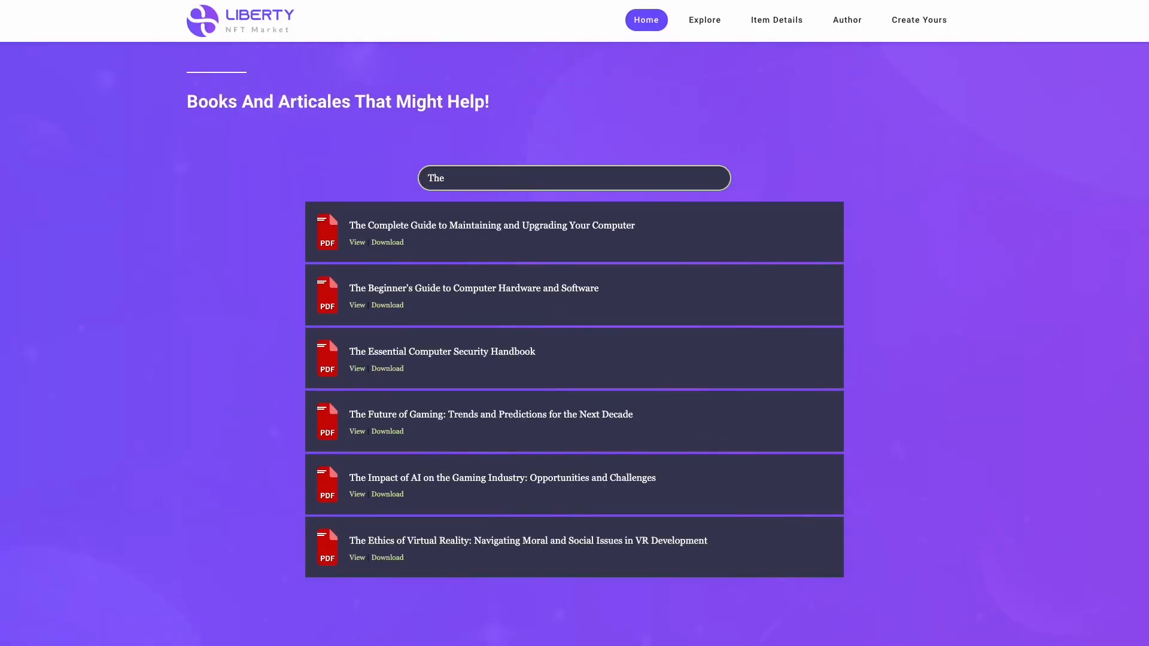